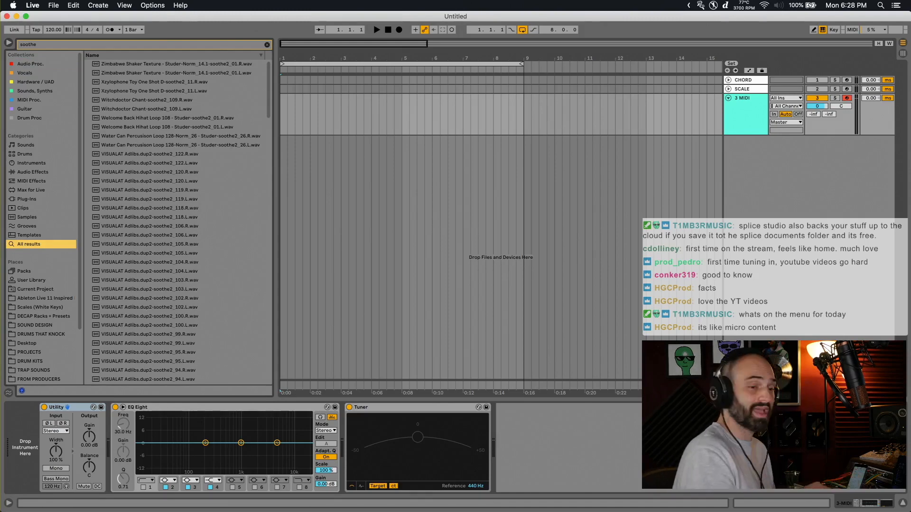
# - Search the browser for 'omnis', then replace the query with 'soothe2' to list sample matches
pyautogui.scroll(-3)
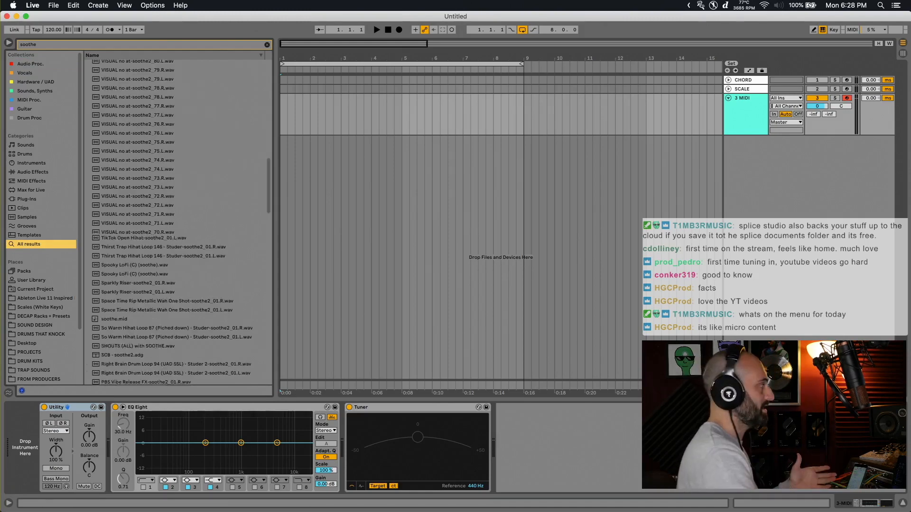
pyautogui.write('omnis')
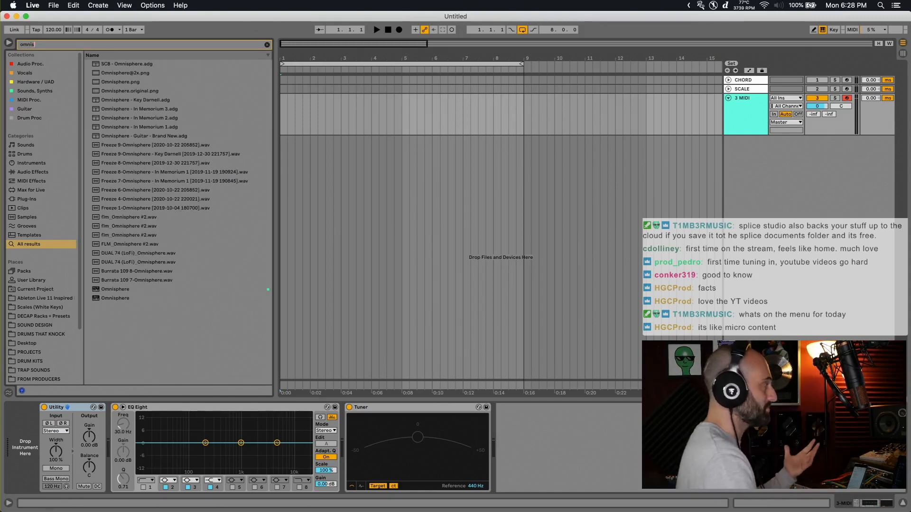
pyautogui.write('soothe2')
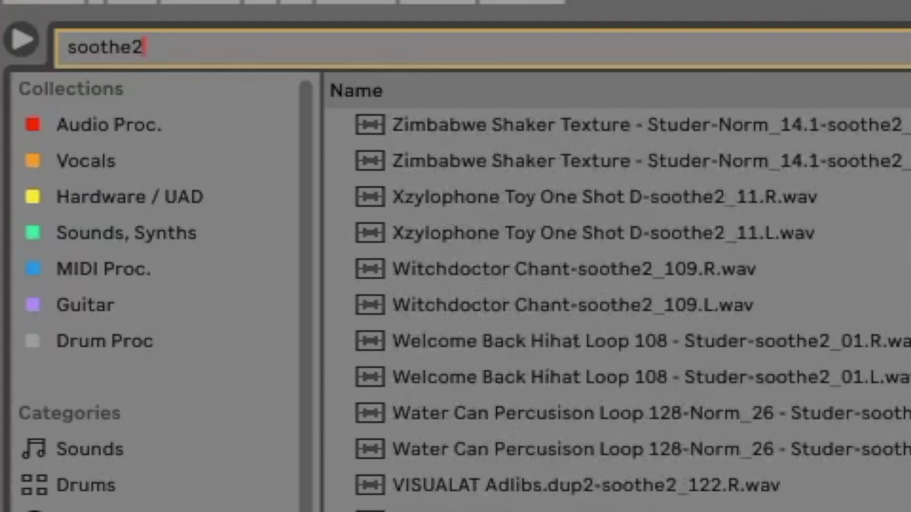
# - Append '.vst' to show only the two soothe2 plugin entries, then clear the search
pyautogui.write('.vst')
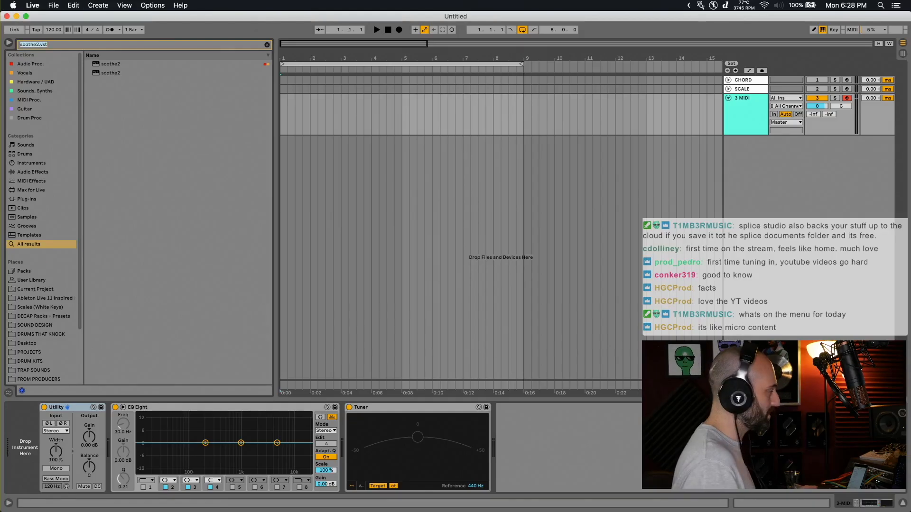
pyautogui.click(267, 45)
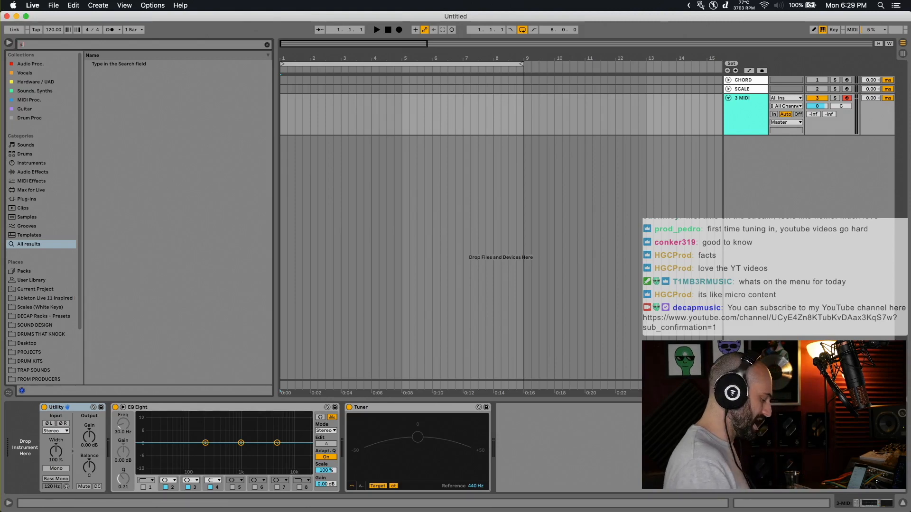
# - Find the soothe plugins with a partial 'sooth' query, clear it, and search 'trill'
pyautogui.write('sooth')
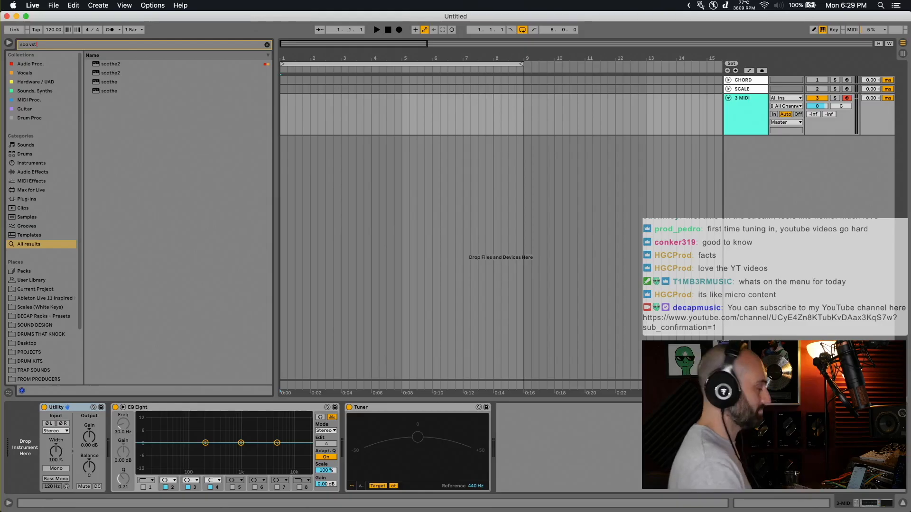
pyautogui.click(266, 44)
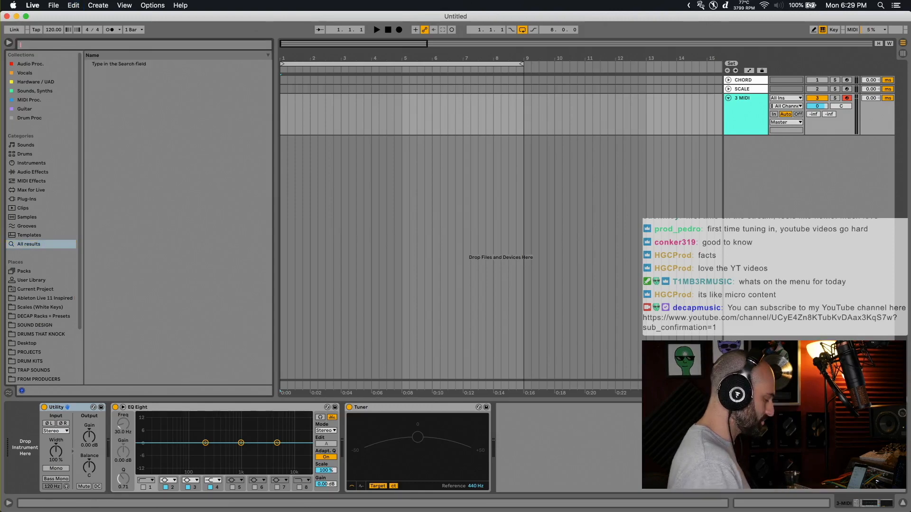
pyautogui.write('trill')
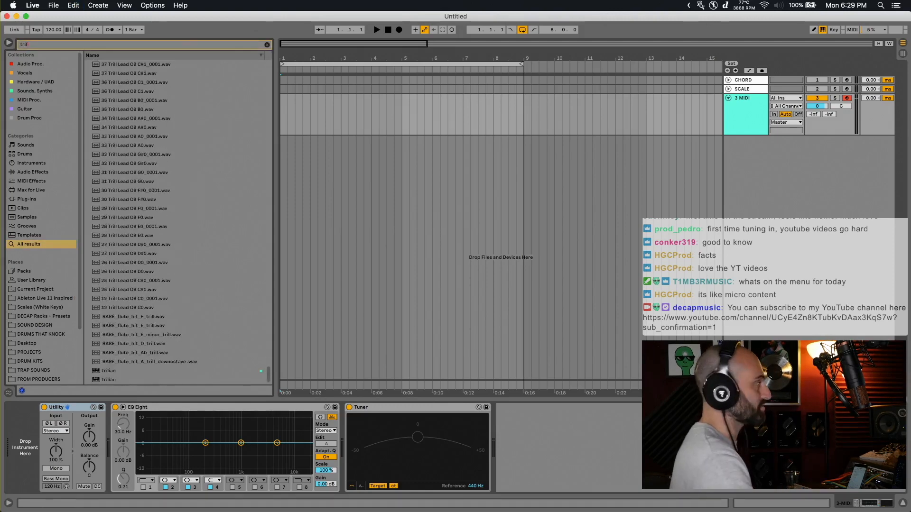